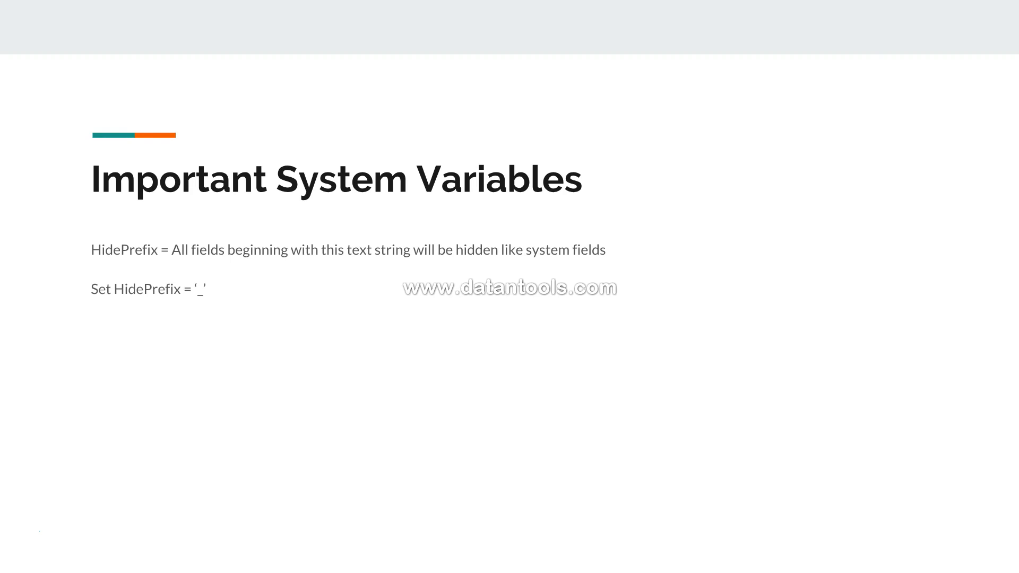
mouse_move(103, 296)
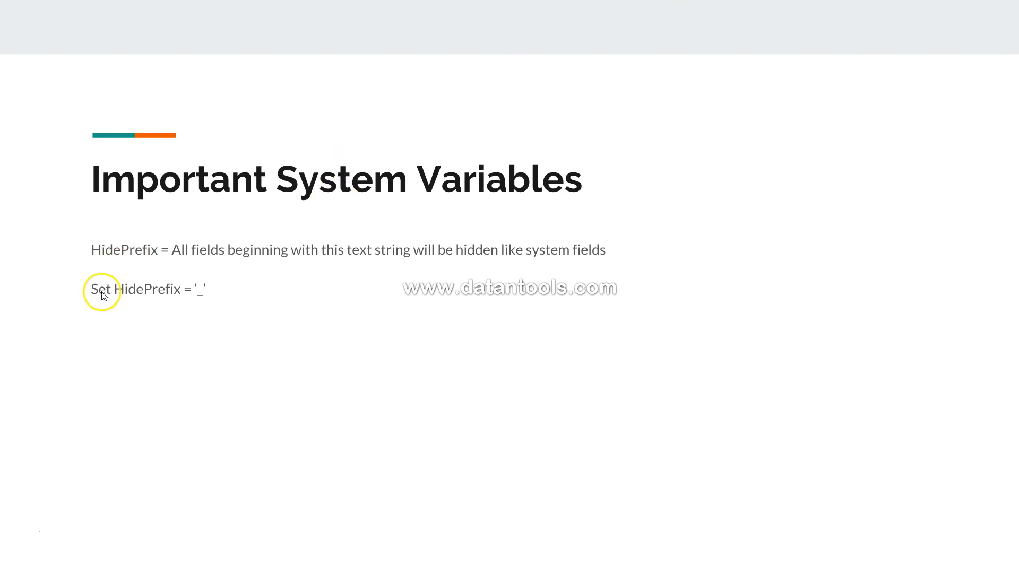